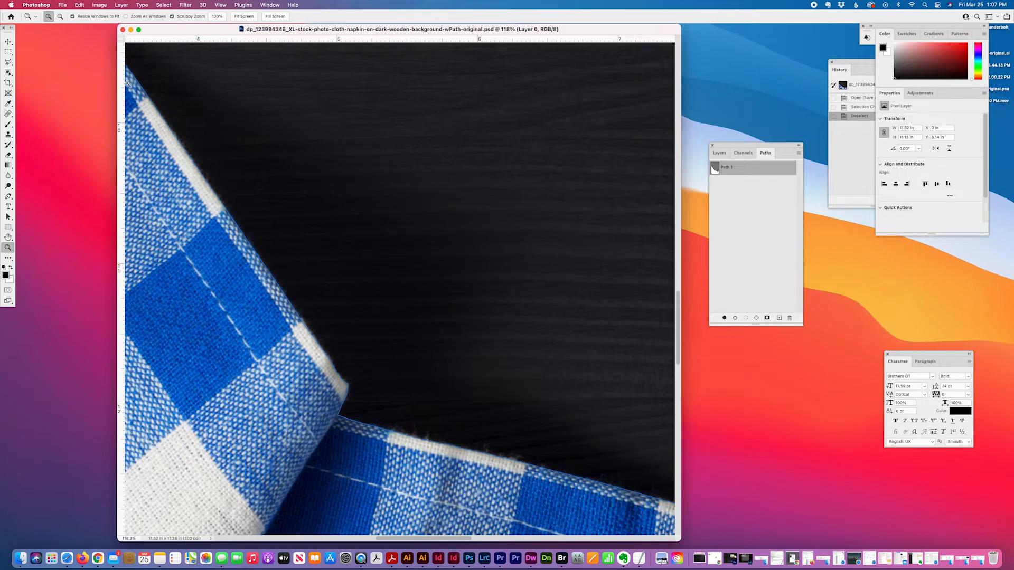
Step: Set Path 1 as the napkin photo's clipping path in Photoshop
scroll(down, 3)
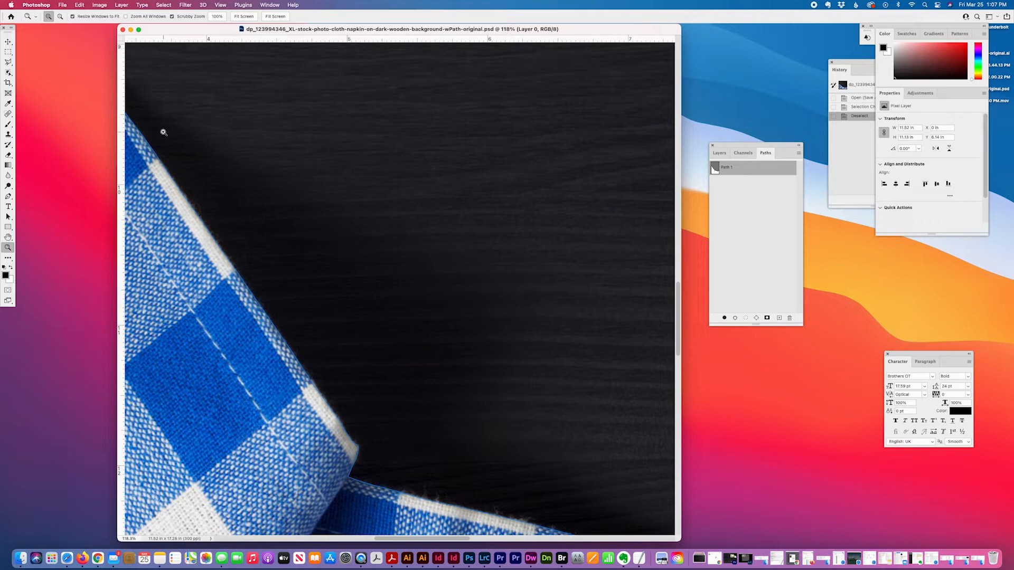
mouse_move(789, 245)
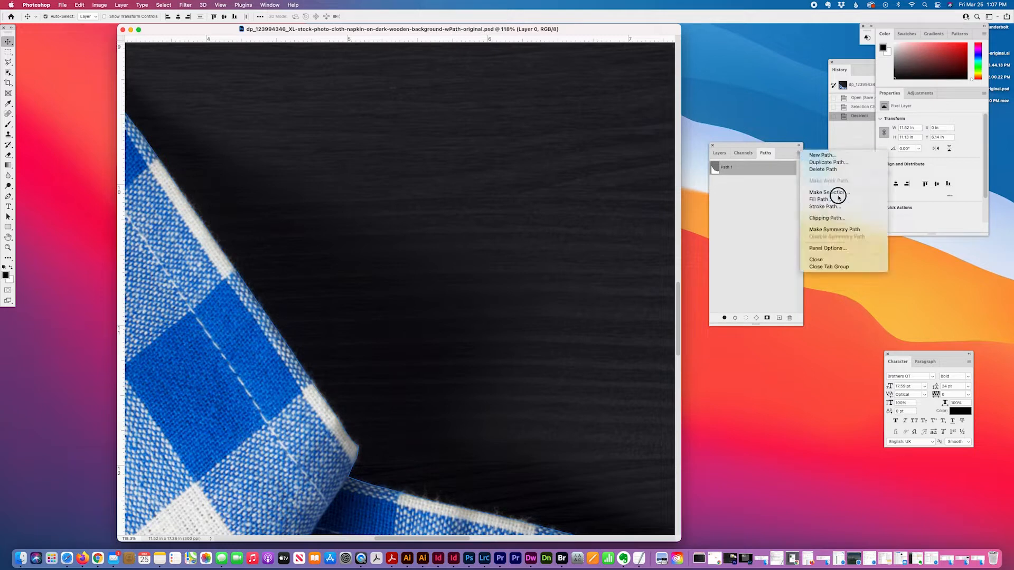
click(827, 218)
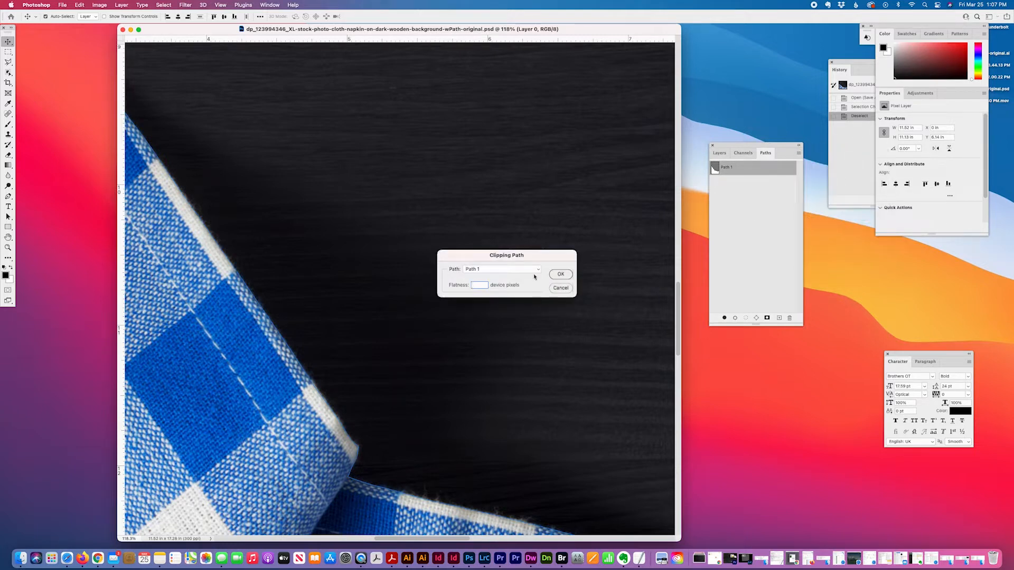
click(561, 274)
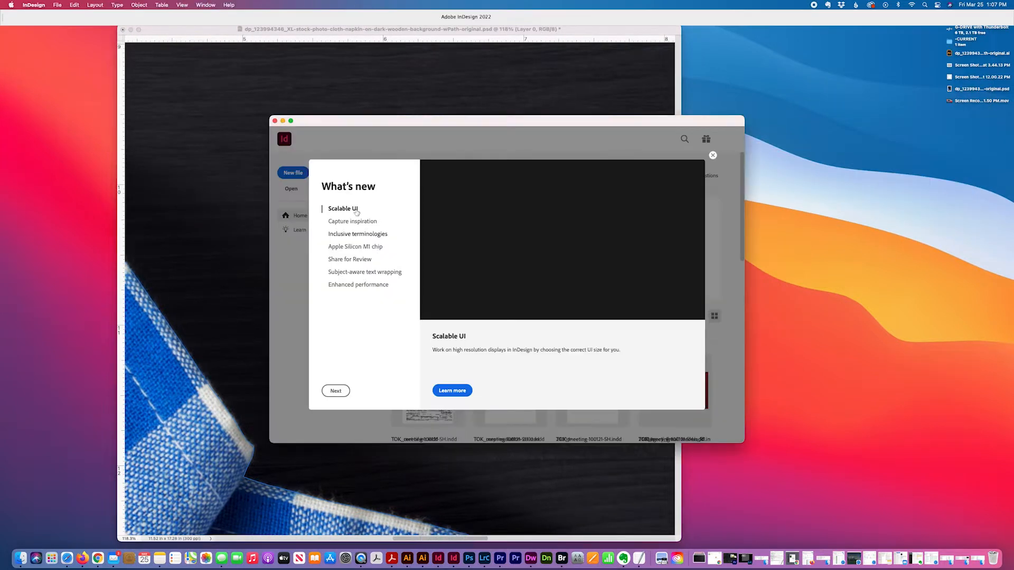
Step: Create a single-page letter document in inches with facing pages turned off
click(712, 155)
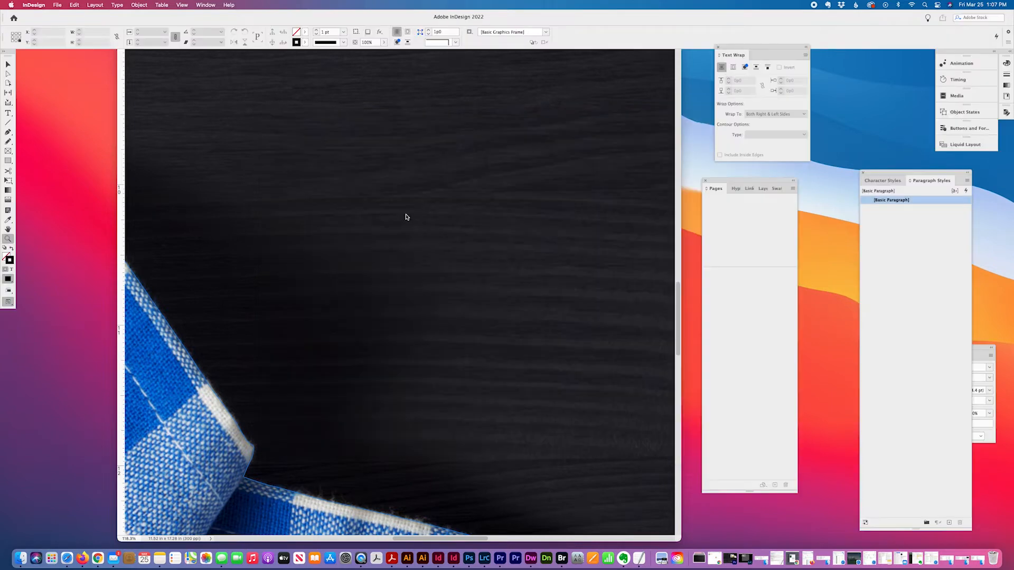
click(57, 5)
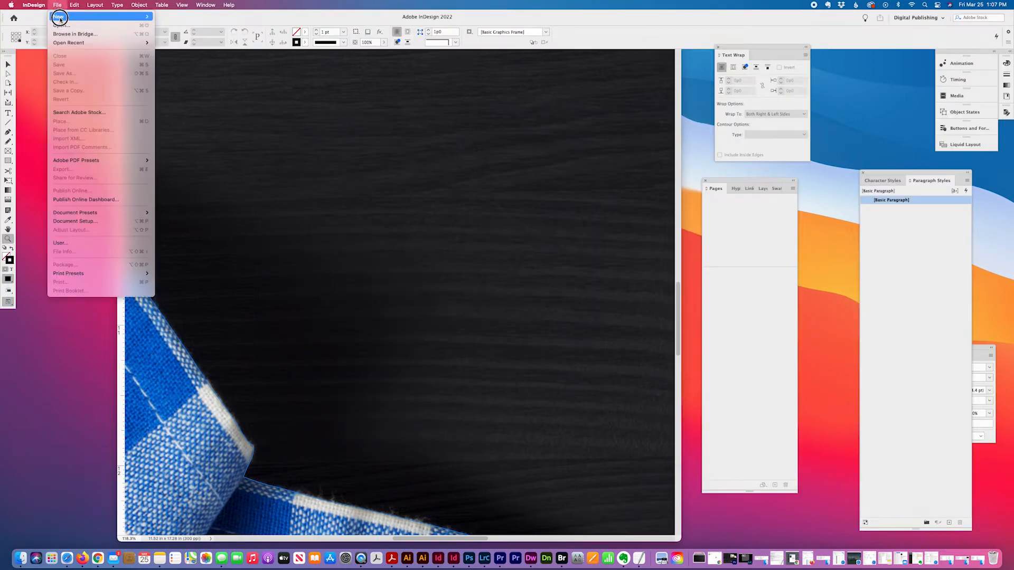
click(57, 18)
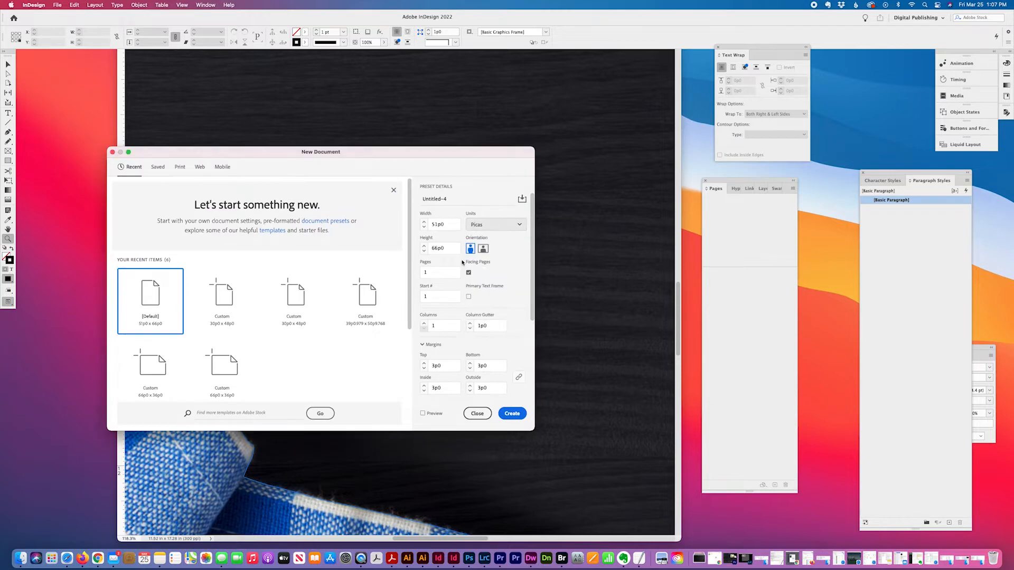
click(496, 224)
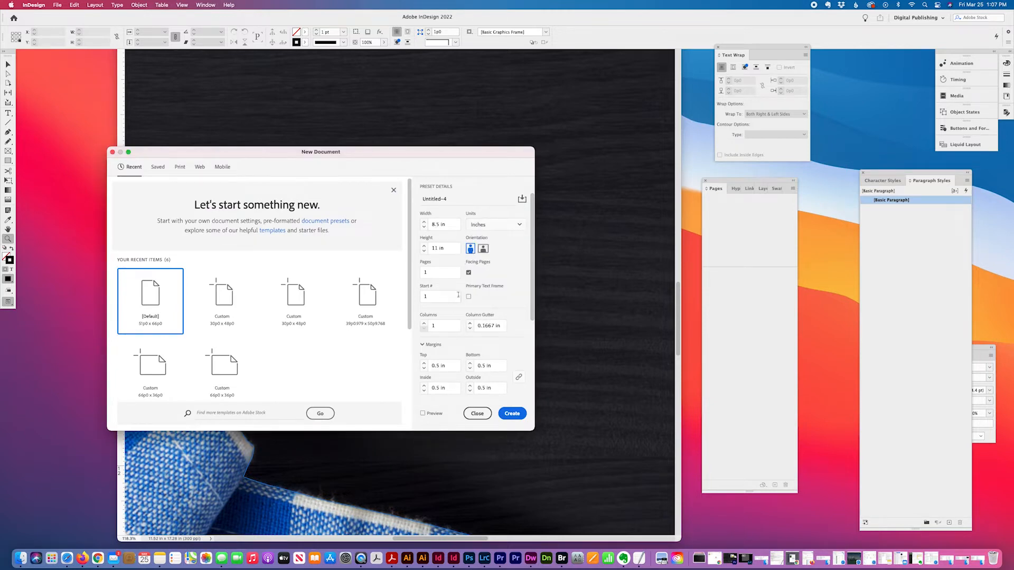
click(468, 272)
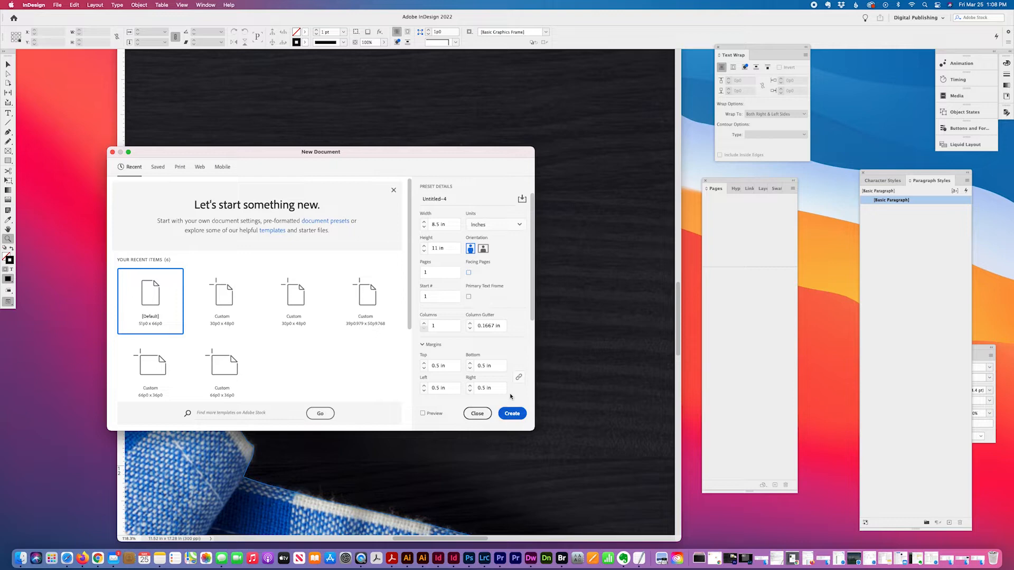
click(512, 413)
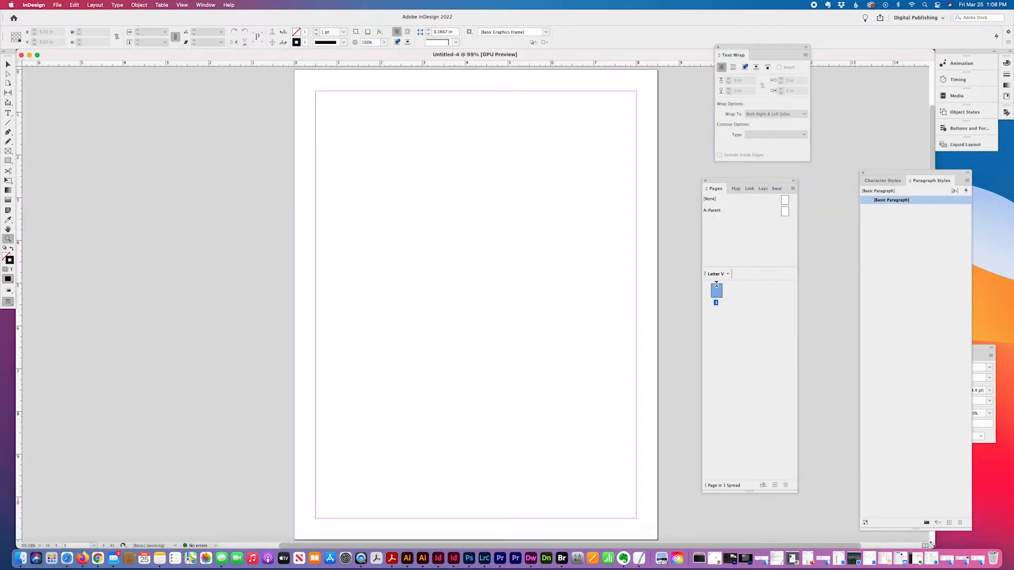
mouse_move(932, 547)
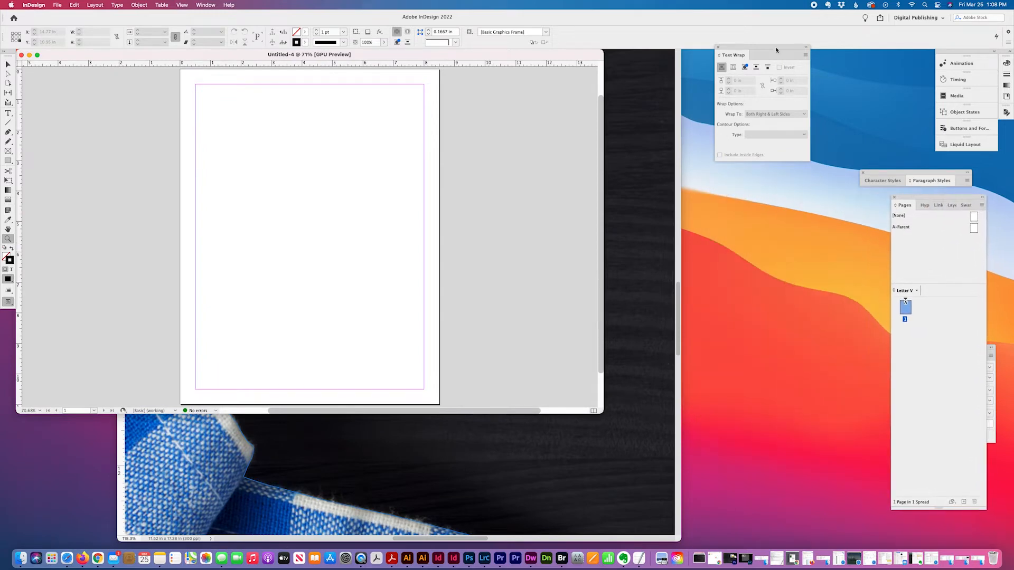
Step: Move the napkin photo to the page's top-left and stretch it to the bottom-right corner
drag(763, 55, 834, 283)
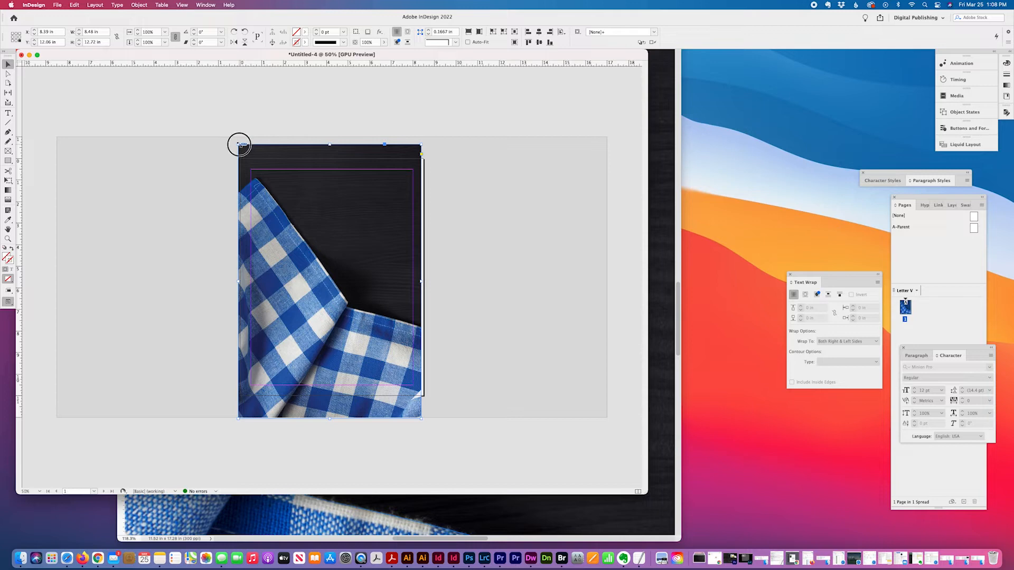
drag(239, 144, 314, 236)
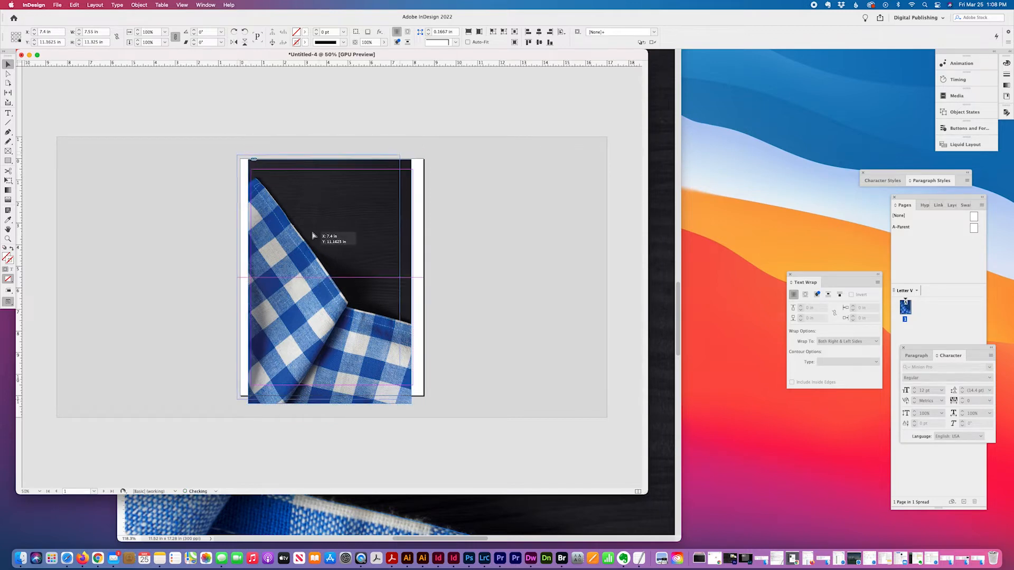
drag(400, 394, 426, 399)
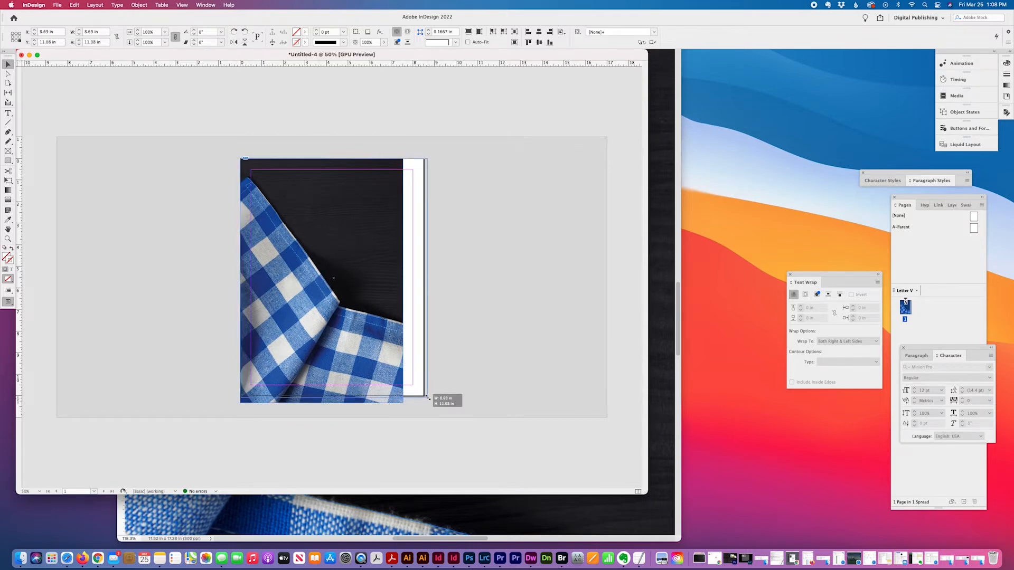
drag(427, 400, 423, 393)
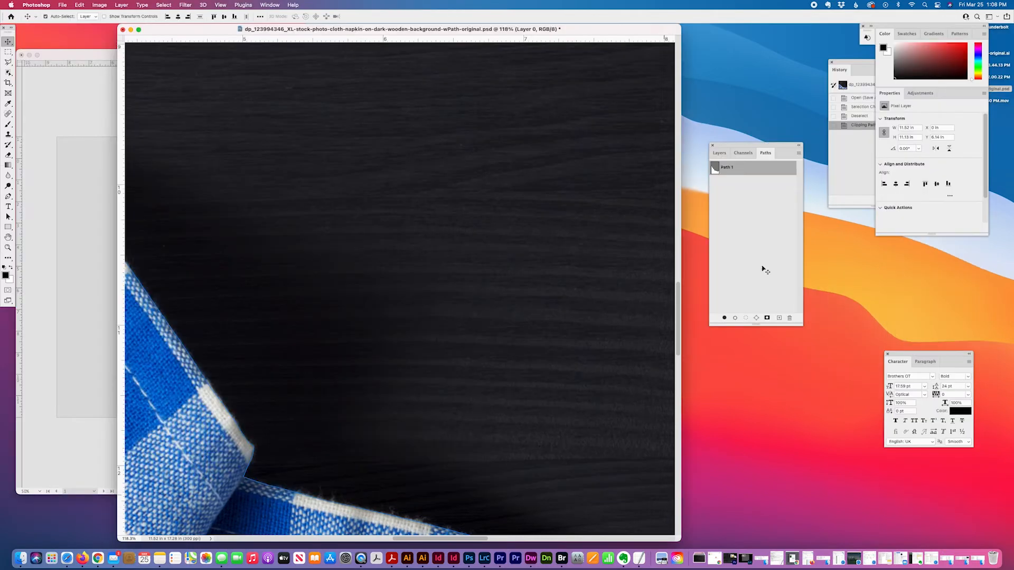
Step: Return to the InDesign layout and cancel the Place dialog without placing anything
click(798, 152)
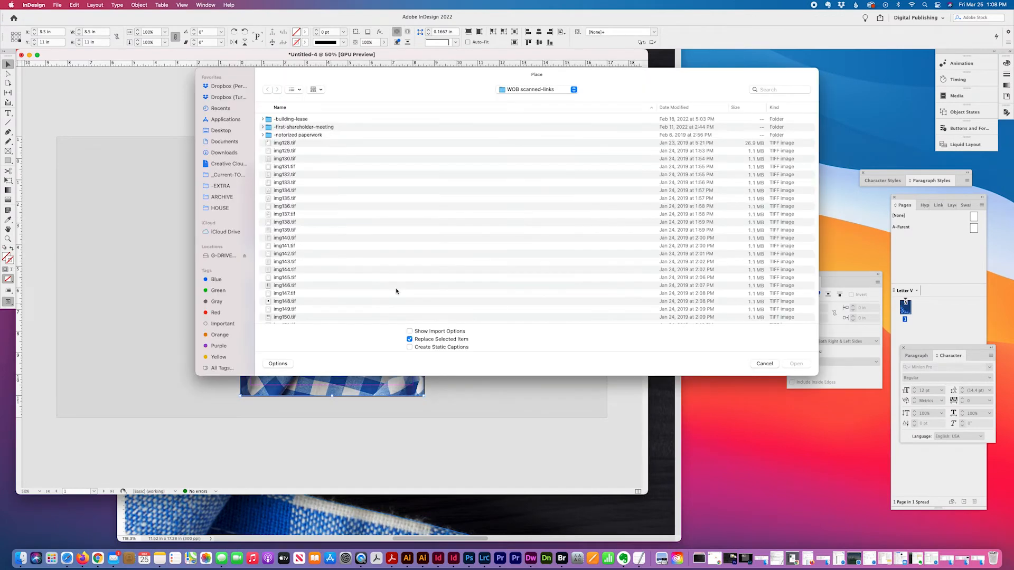
click(795, 364)
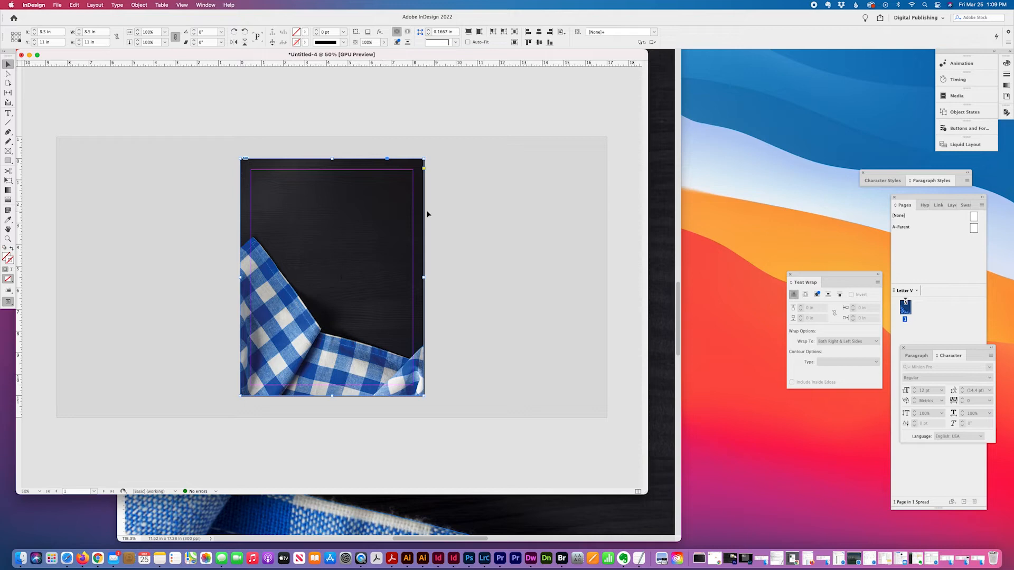
Step: Set the photo's clipping path type to Photoshop Path (Path 1)
click(138, 4)
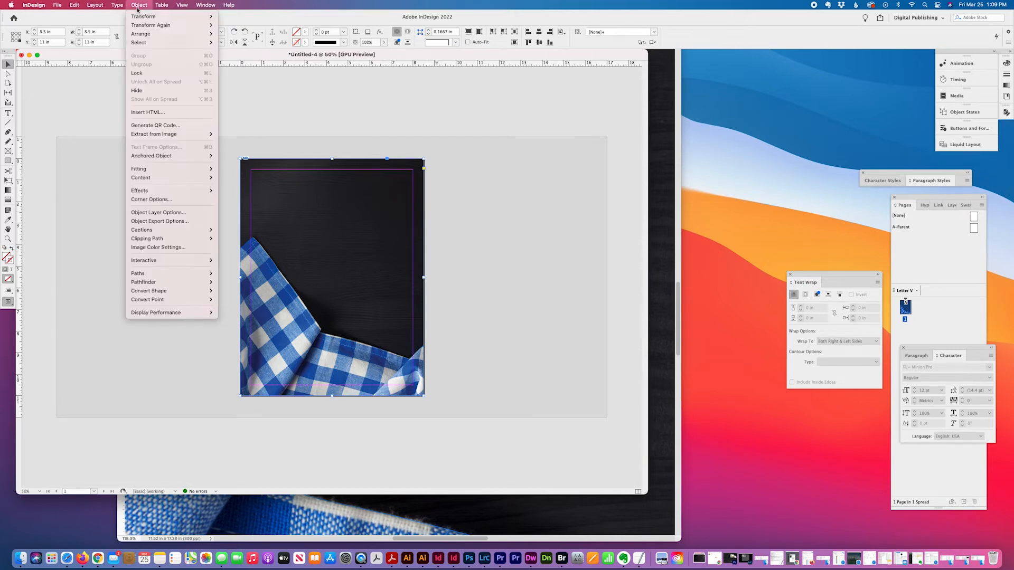
mouse_move(146, 238)
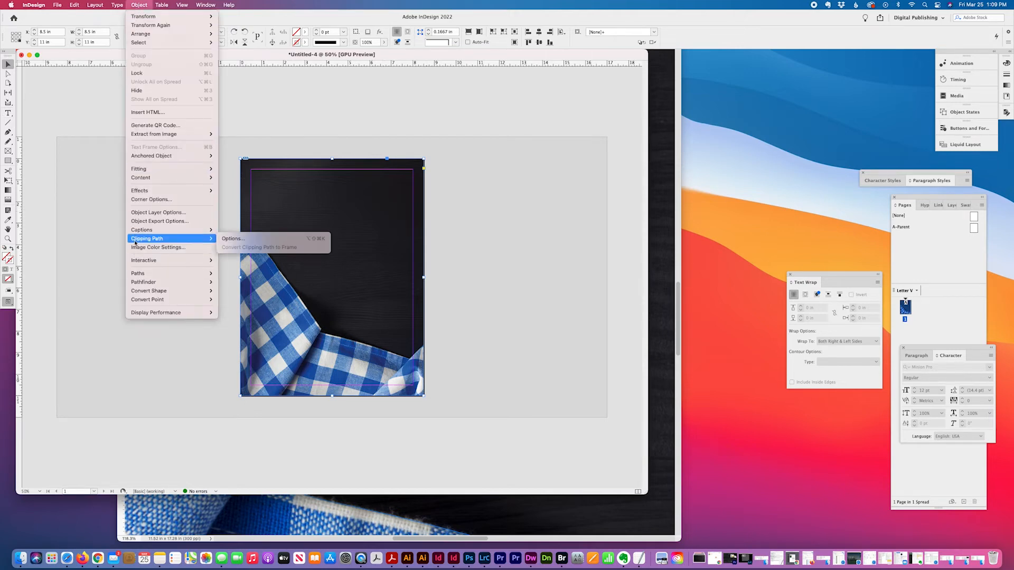
click(232, 239)
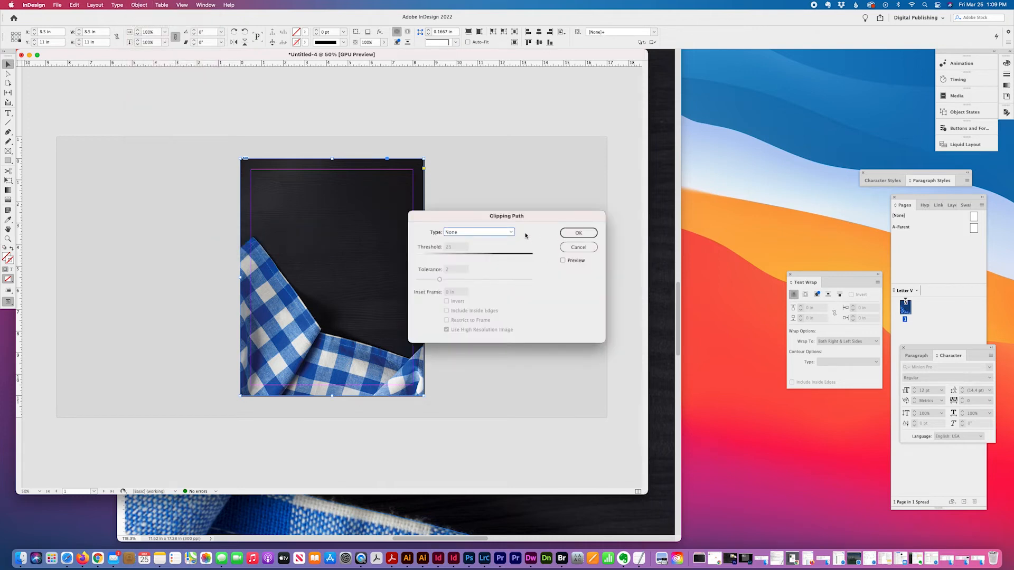
click(478, 232)
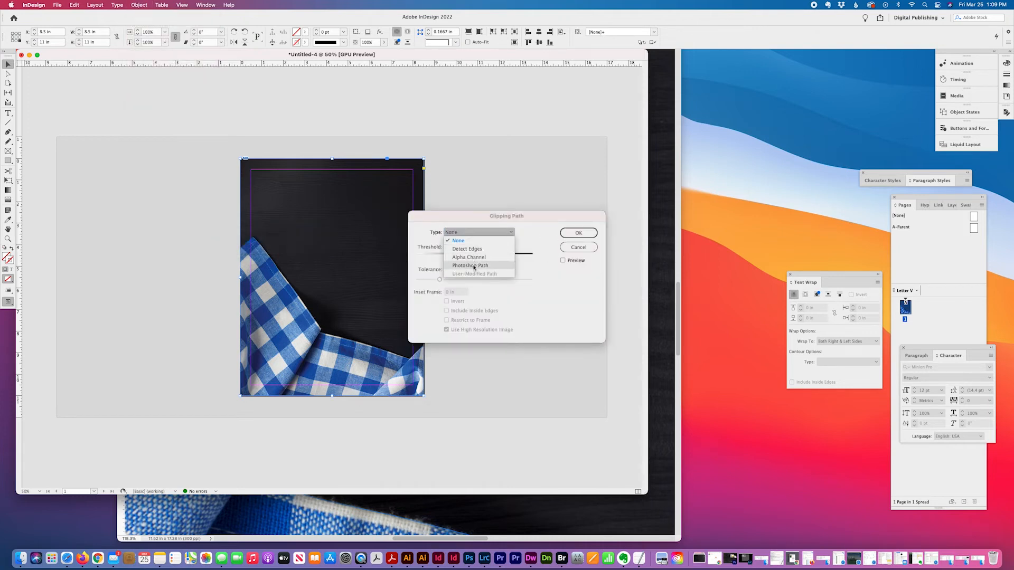
click(470, 265)
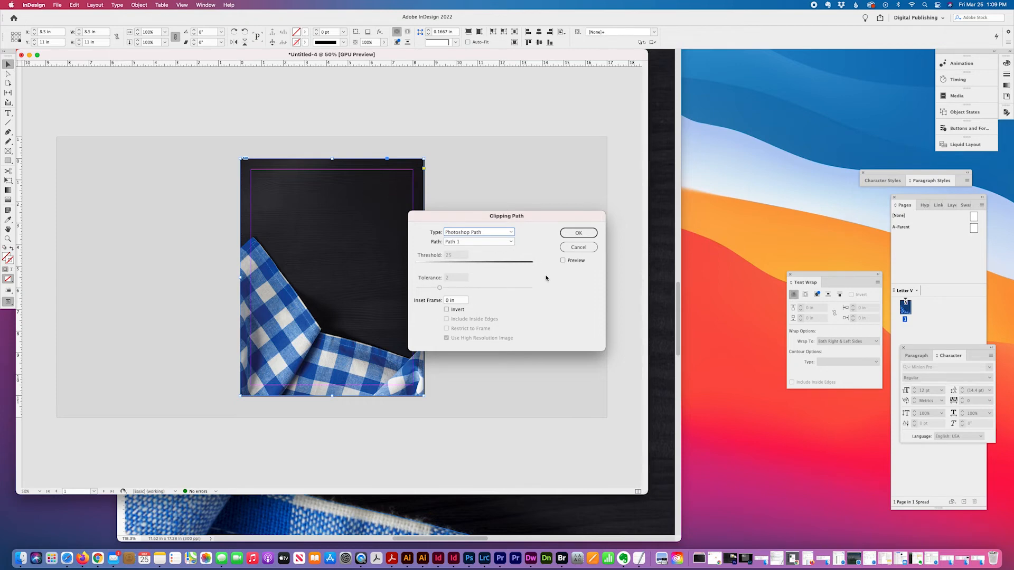
click(578, 233)
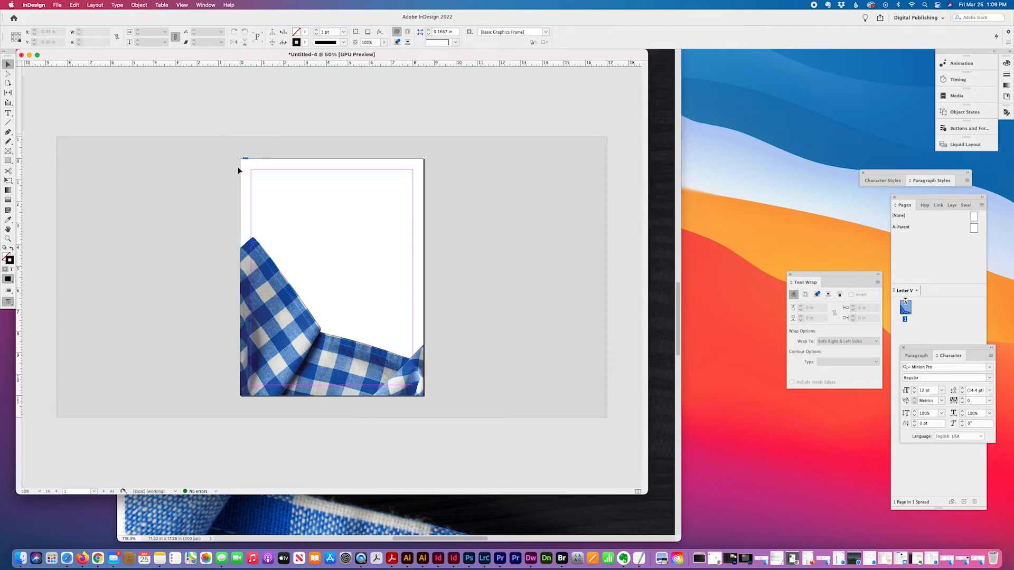
click(138, 5)
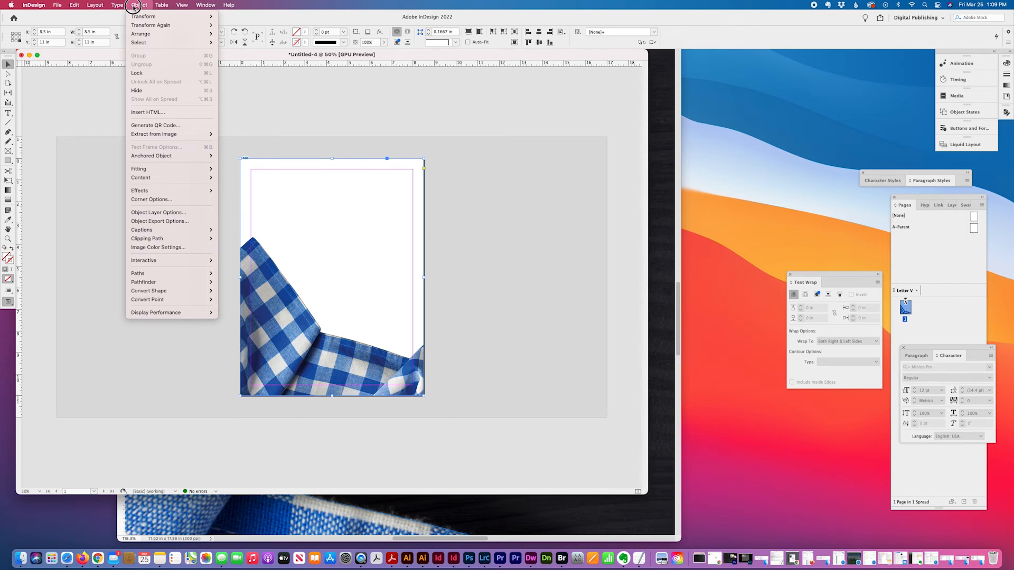
mouse_move(147, 238)
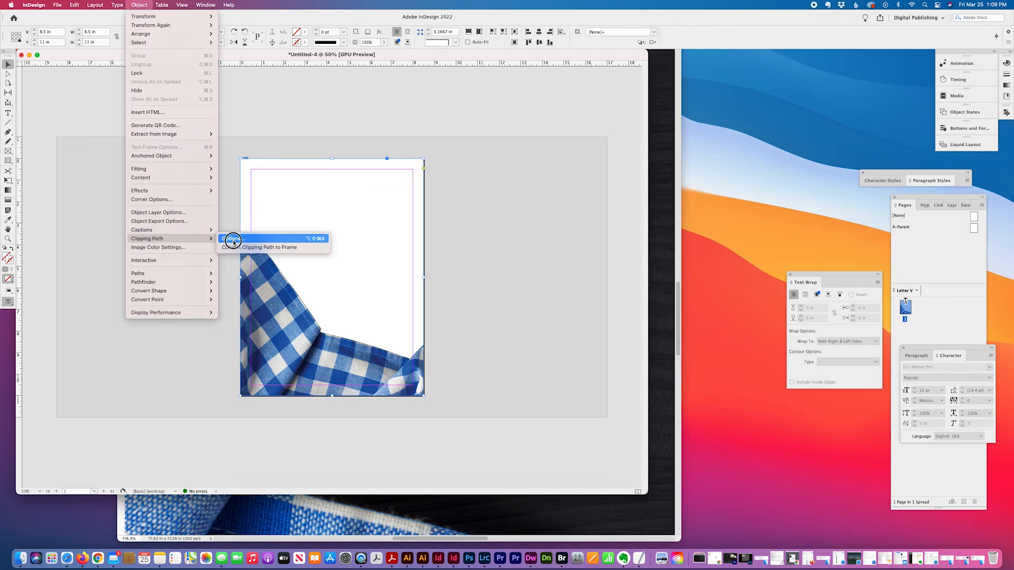
click(231, 238)
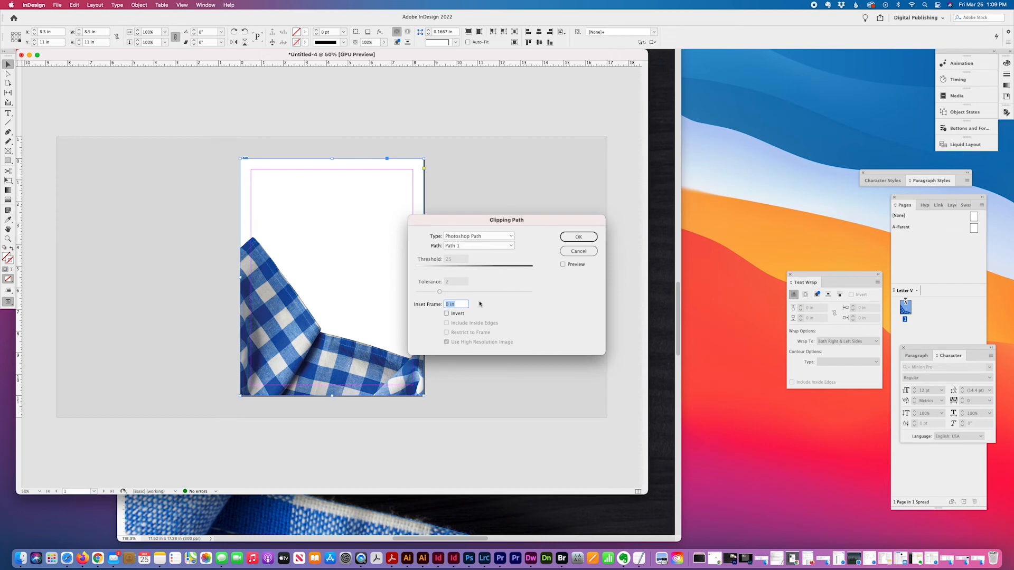
click(578, 236)
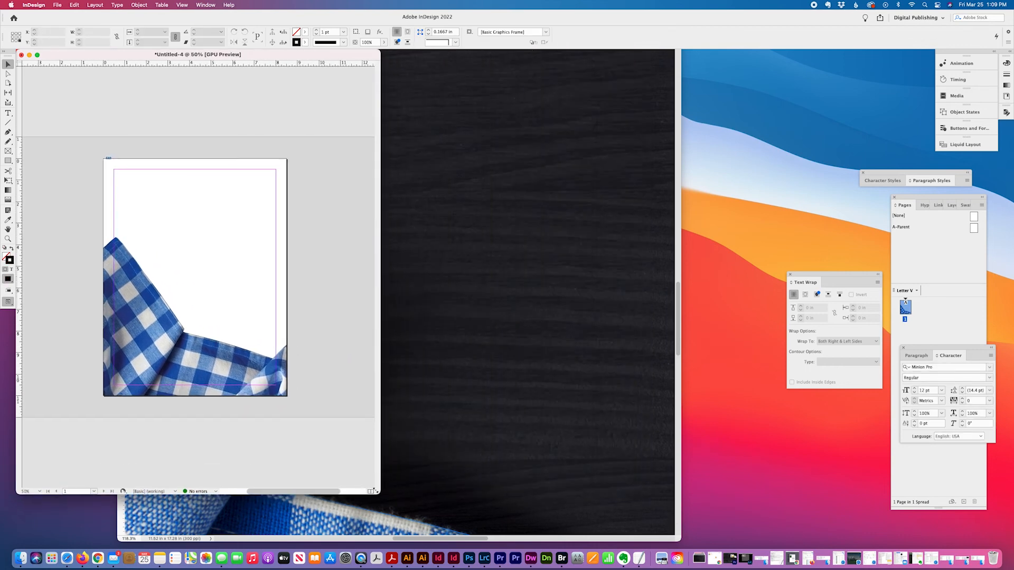
drag(197, 55, 562, 62)
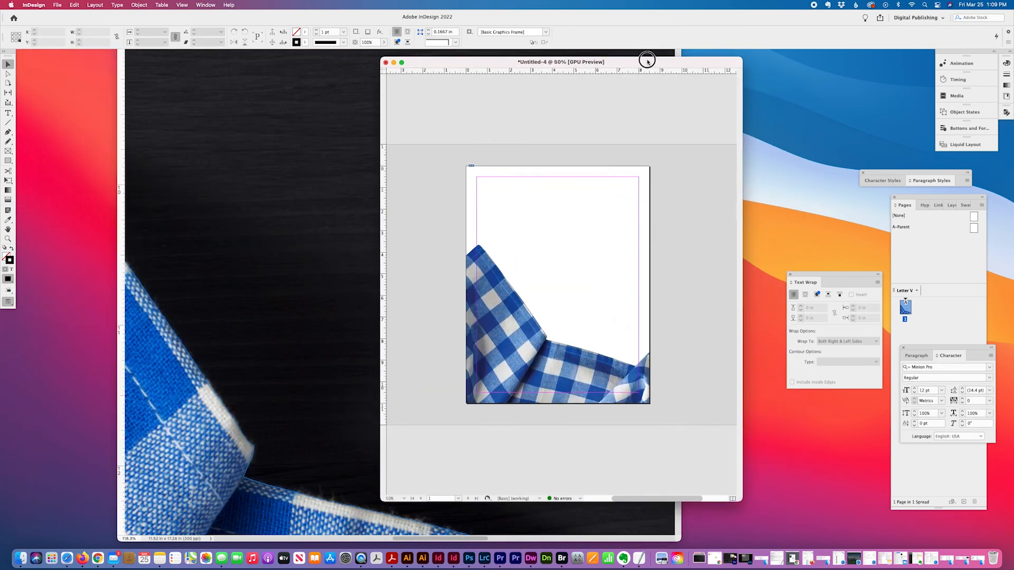